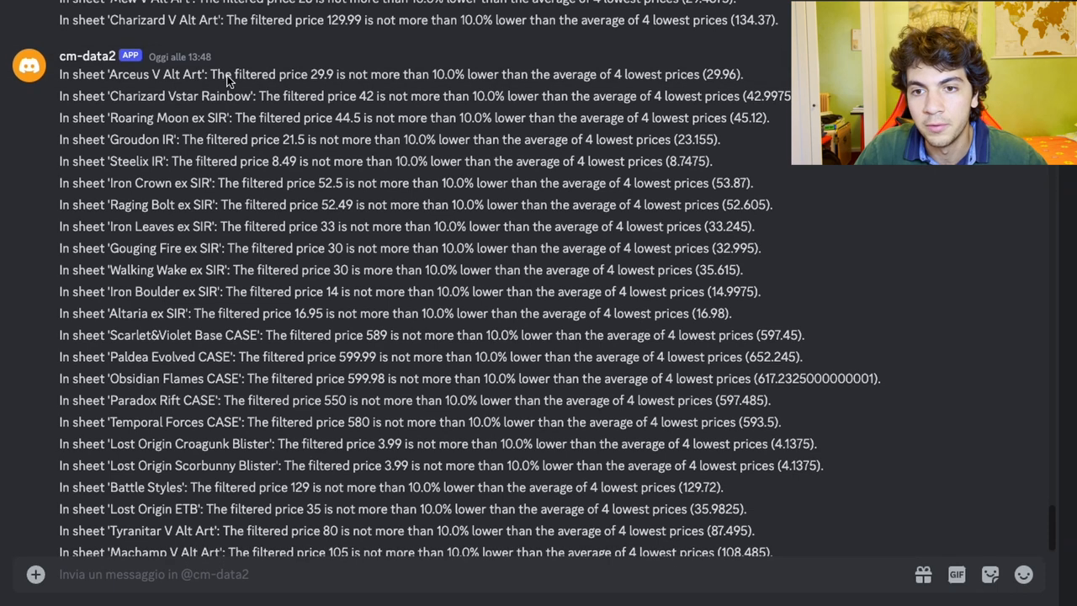
Step: Scroll up to the Gengar VMAX Alt Art reply and enlarge its average/median price chart
{"action": "scroll", "scroll_direction": "down", "scroll_amount": 3}
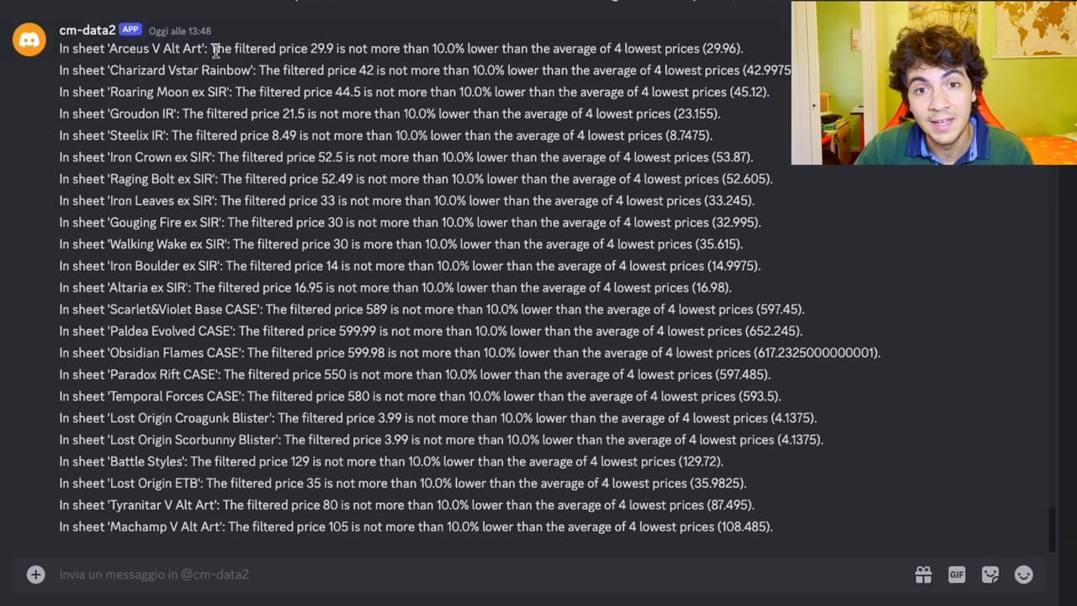
{"action": "mouse_move", "coordinate": [207, 120]}
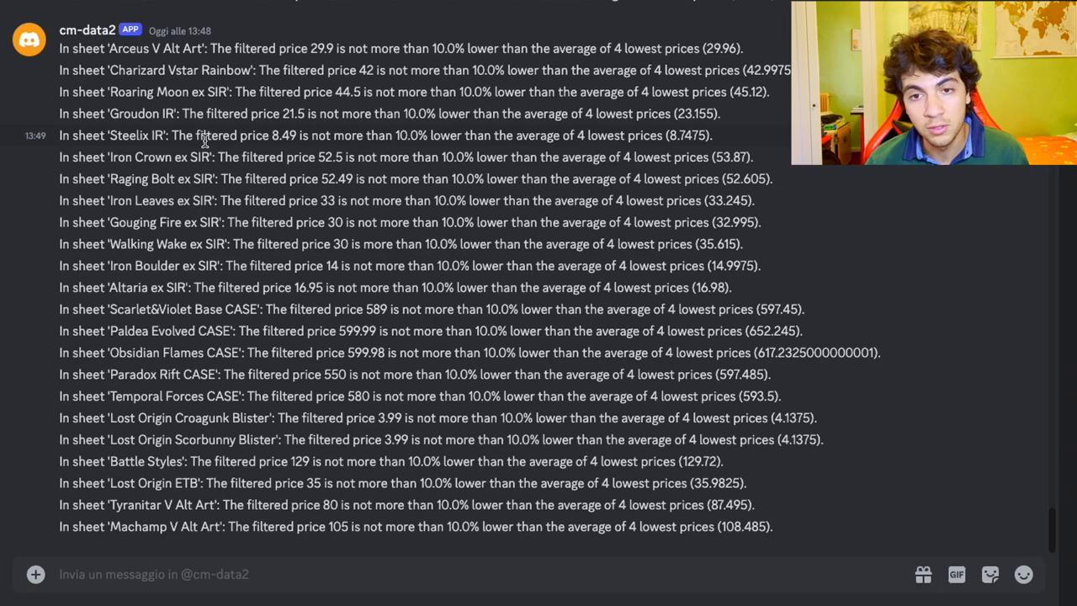
{"action": "scroll", "scroll_direction": "up", "scroll_amount": 3}
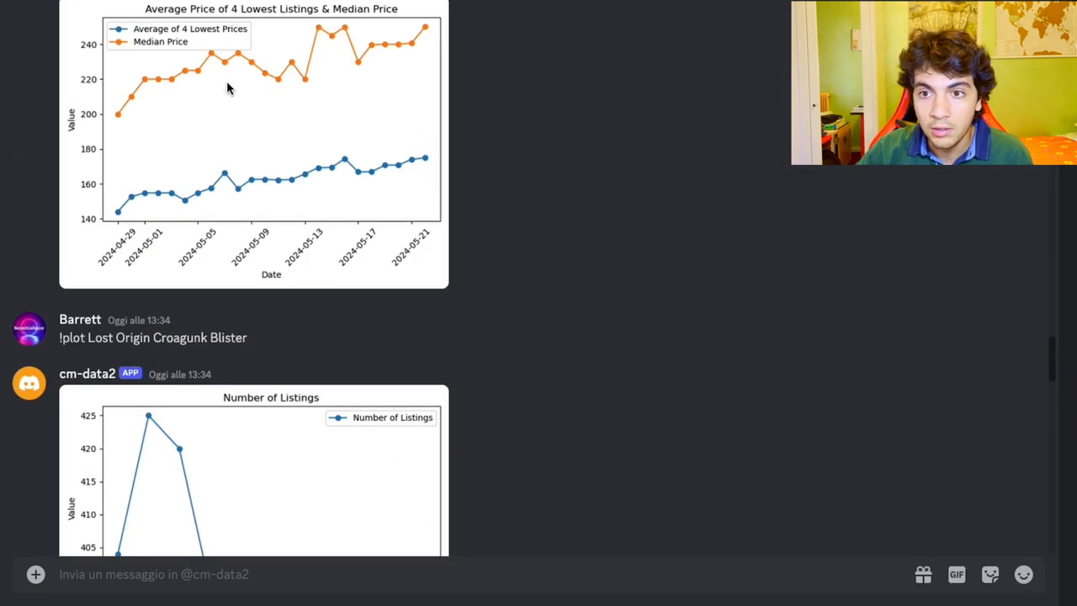
{"action": "scroll", "scroll_direction": "up", "scroll_amount": 3}
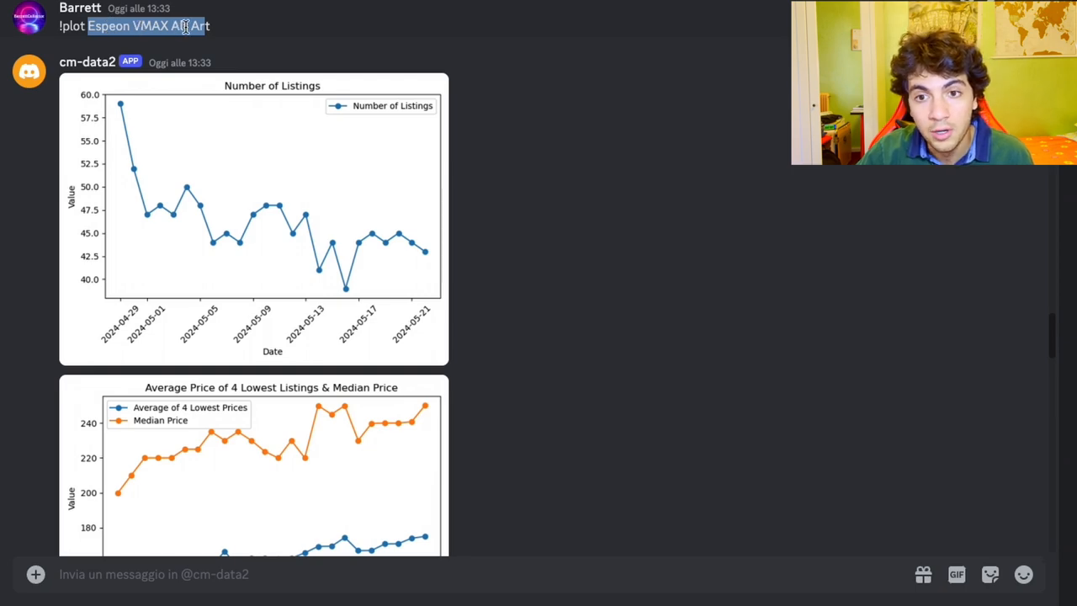
{"action": "mouse_move", "coordinate": [238, 262]}
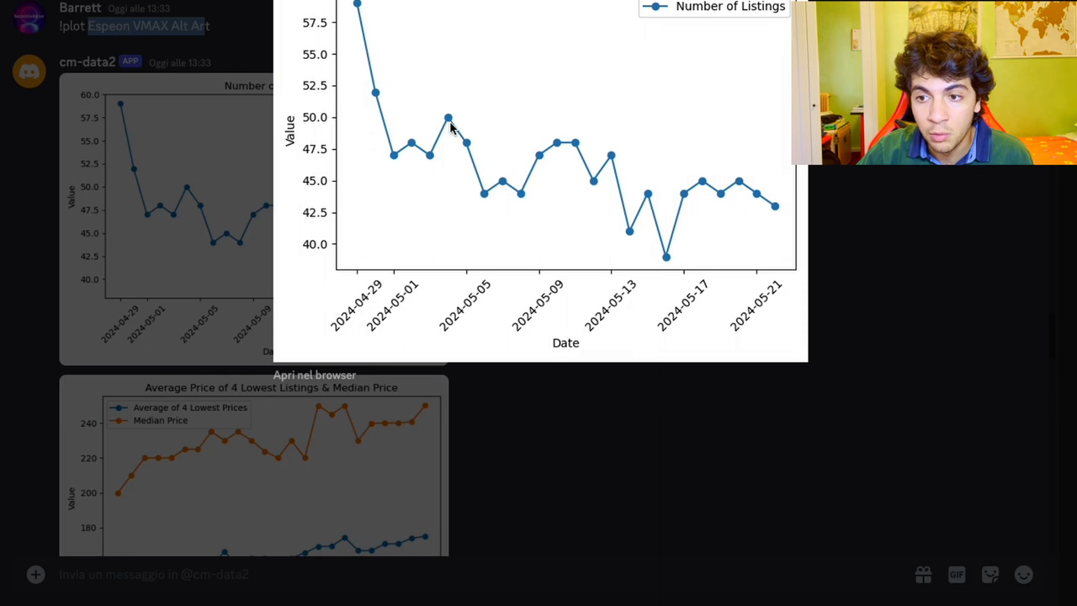
{"action": "mouse_move", "coordinate": [579, 154]}
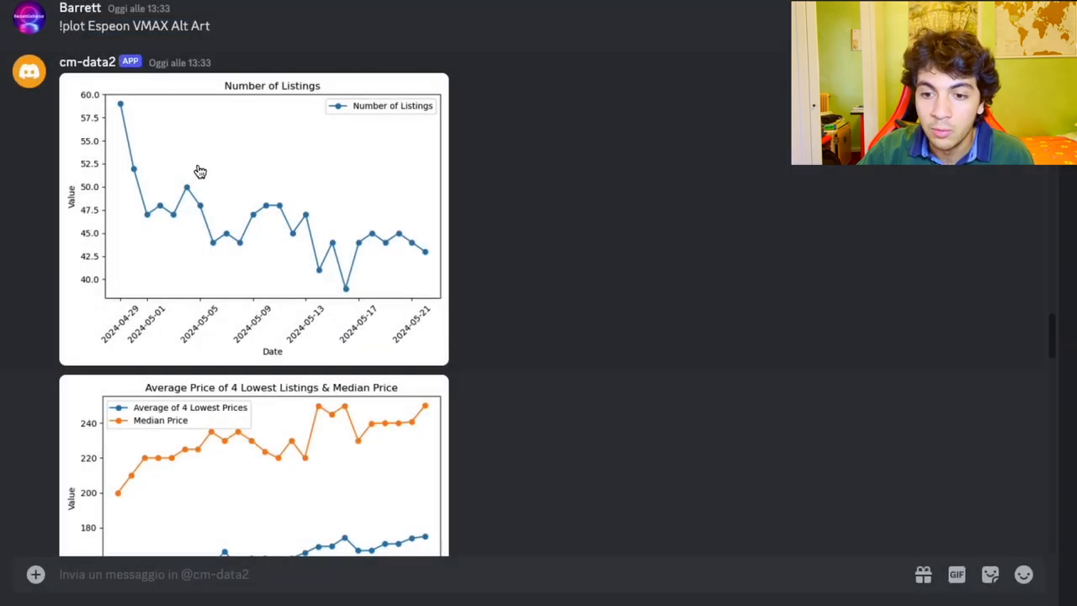
{"action": "left_click", "coordinate": [271, 463]}
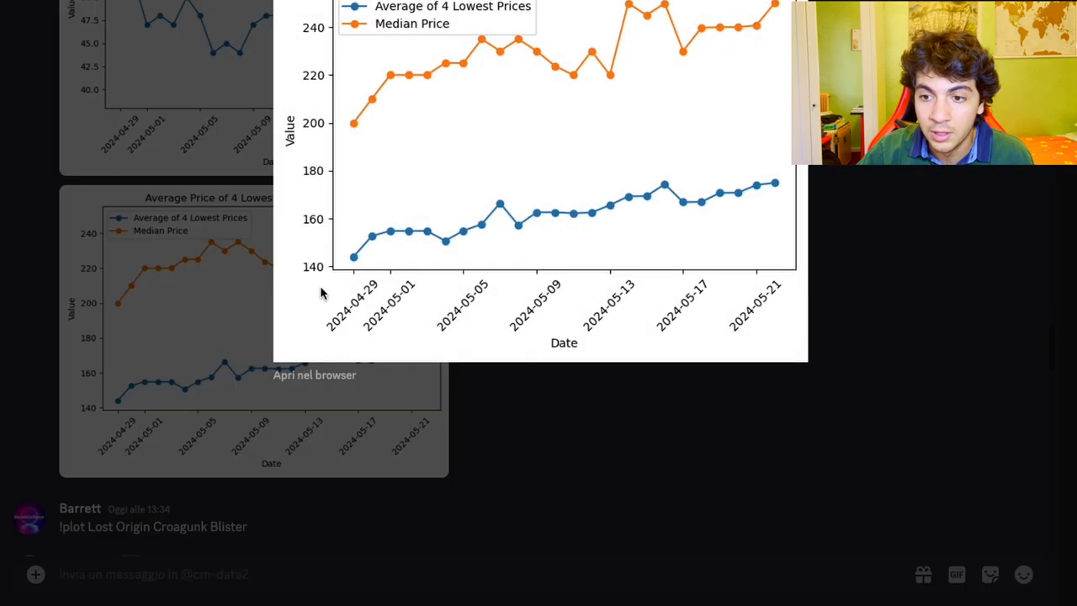
{"action": "mouse_move", "coordinate": [543, 4]}
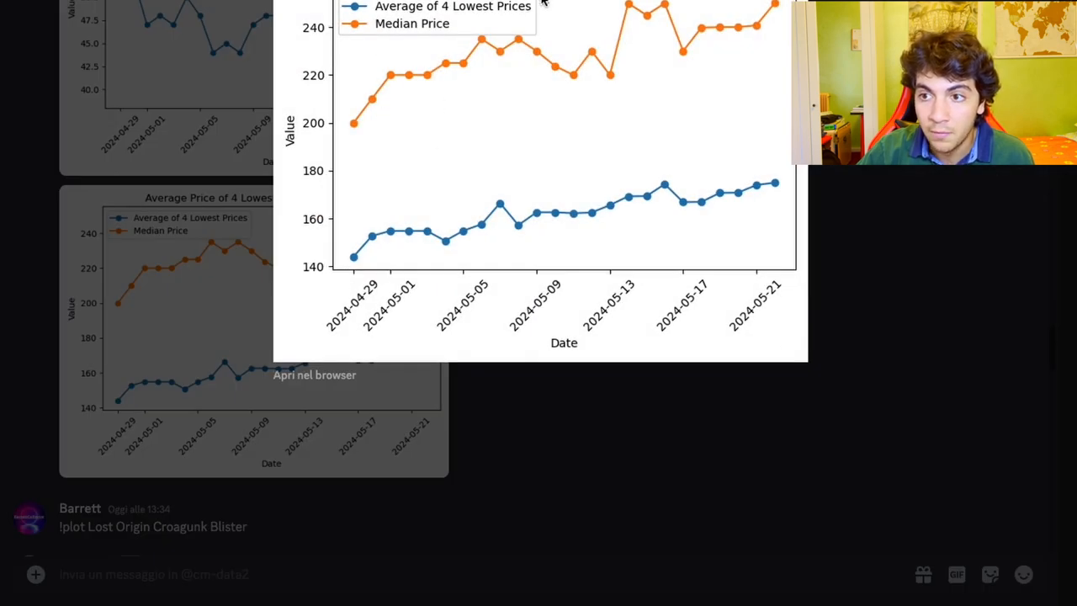
{"action": "mouse_move", "coordinate": [724, 207]}
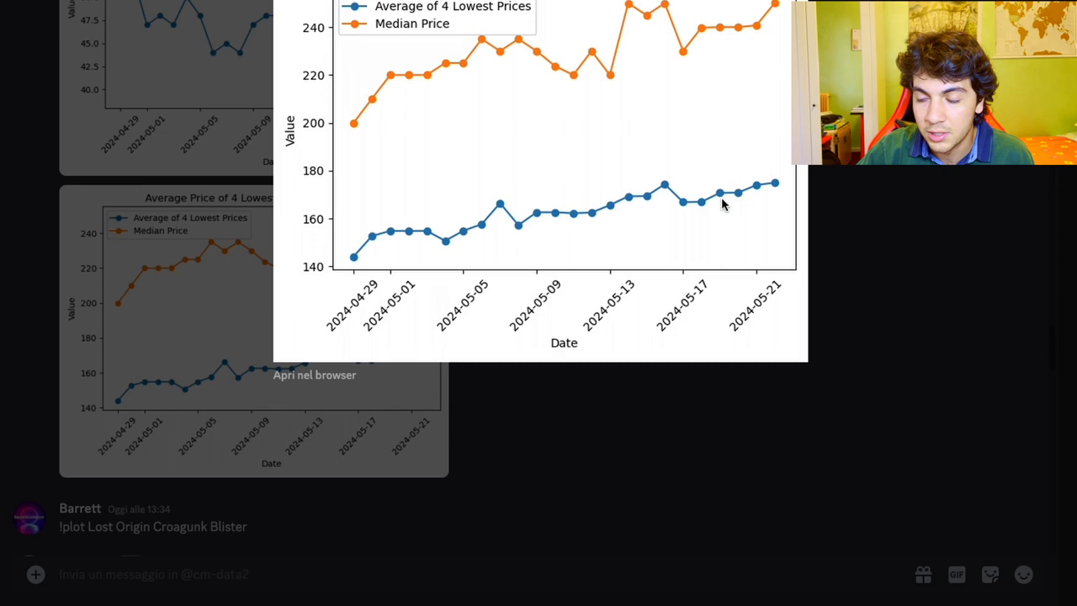
{"action": "mouse_move", "coordinate": [774, 195]}
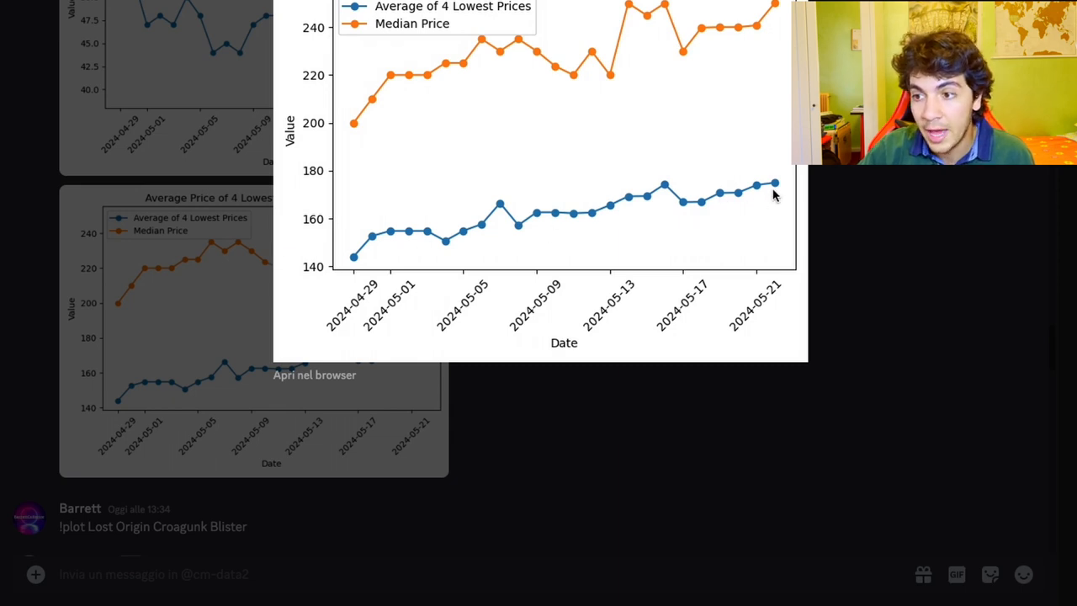
{"action": "mouse_move", "coordinate": [381, 94]}
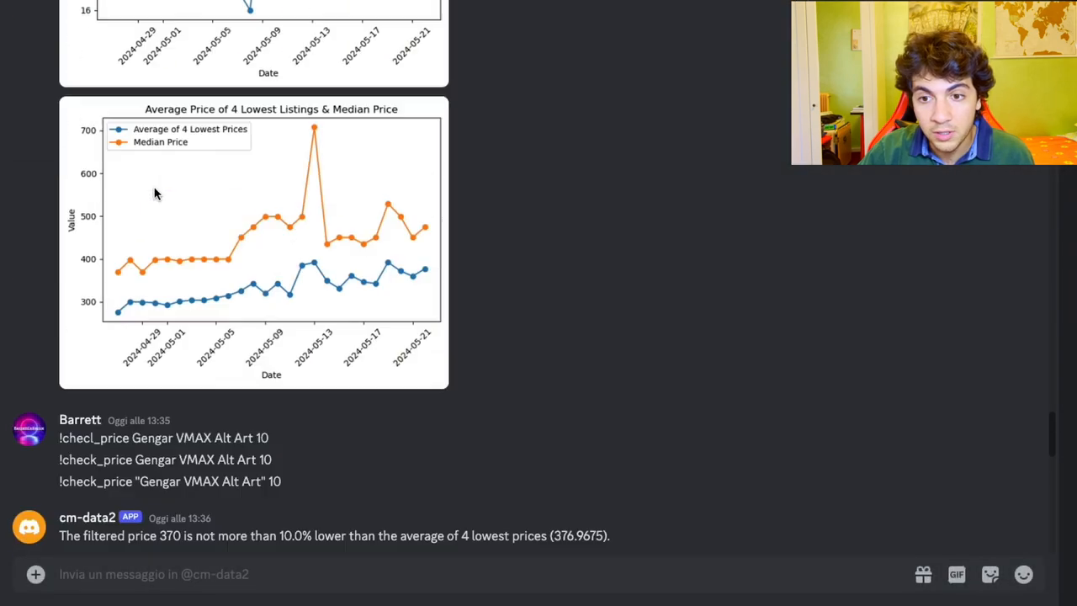
Step: Scroll down to the latest messages ending with the filtered price 180 reply
{"action": "scroll", "scroll_direction": "down", "scroll_amount": 3}
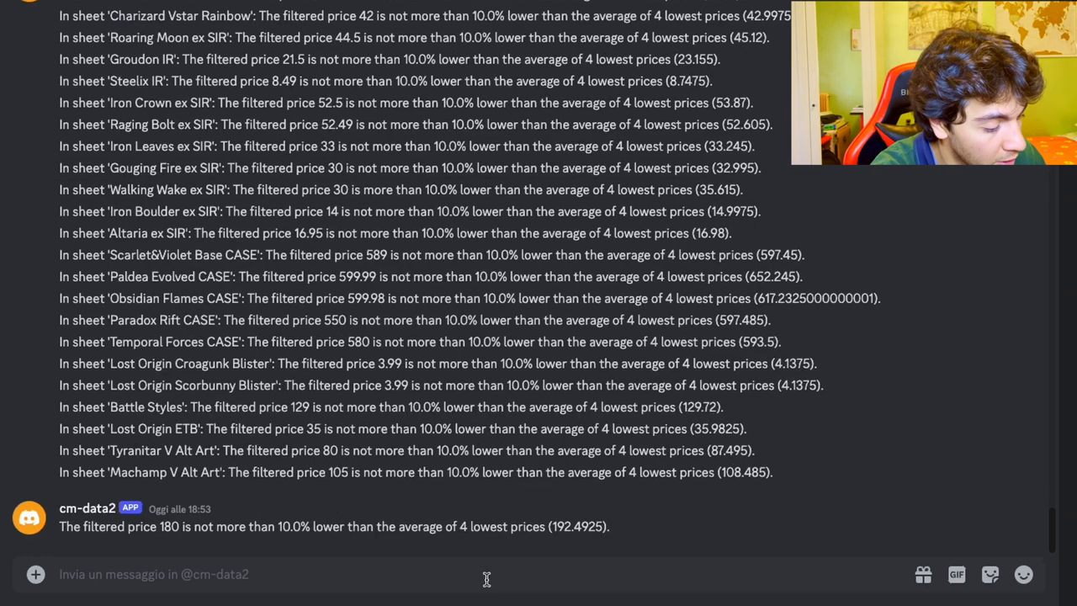
Step: Type and send the message '!check_price "lost origin" 10' to the bot
{"action": "type", "text": "!"}
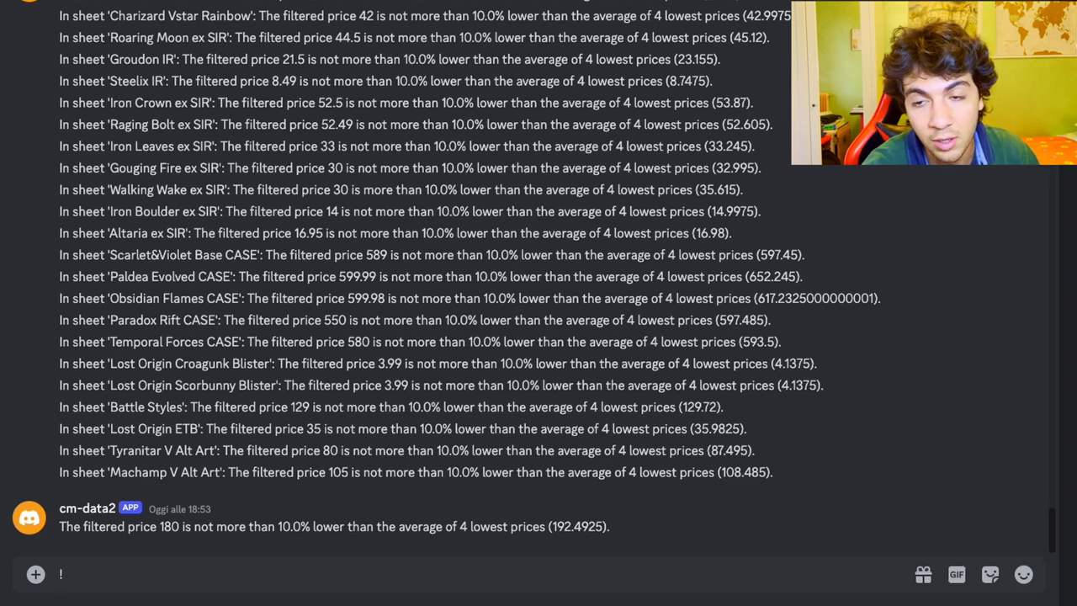
{"action": "type", "text": "check_price"}
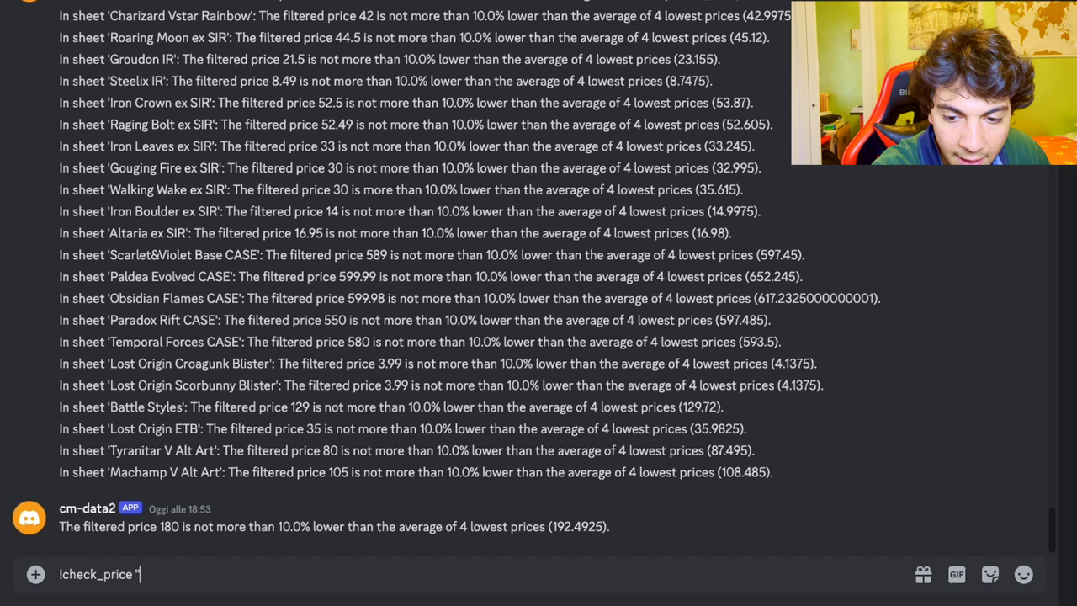
{"action": "type", "text": "\""}
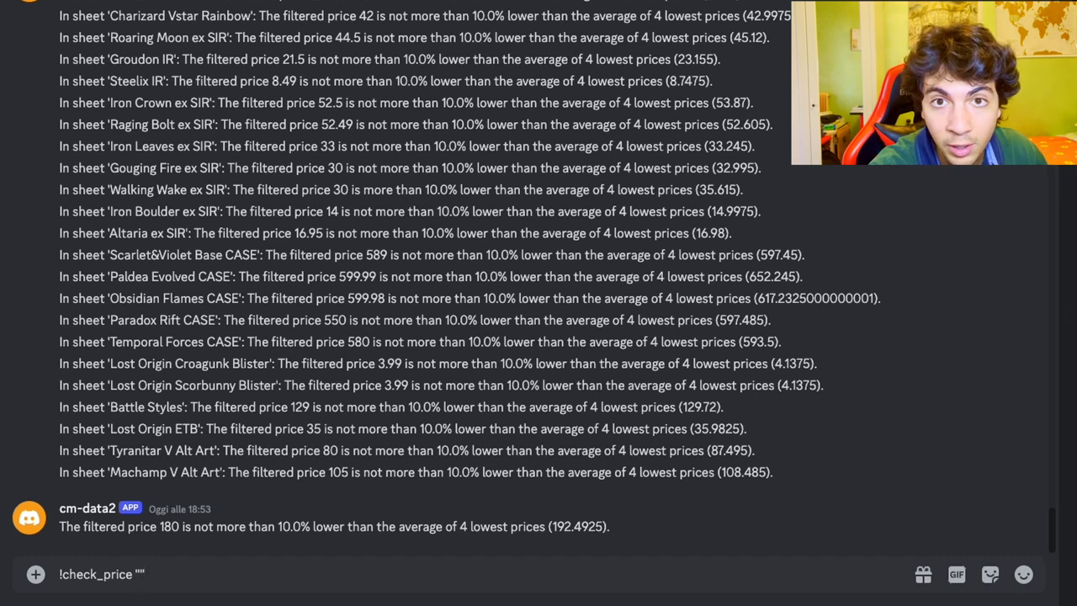
{"action": "type", "text": "los"}
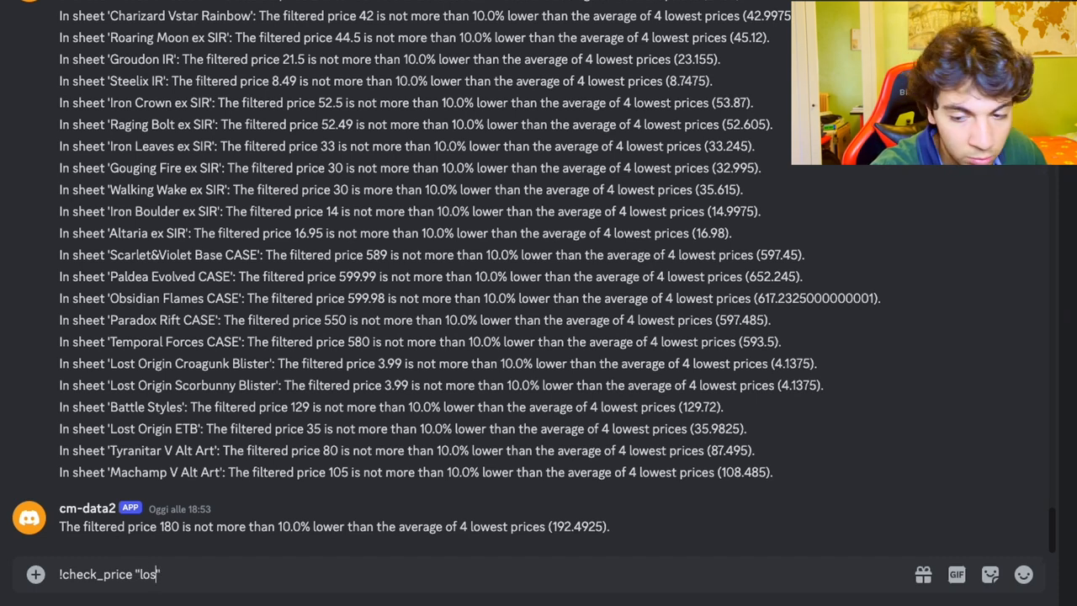
{"action": "type", "text": "t o"}
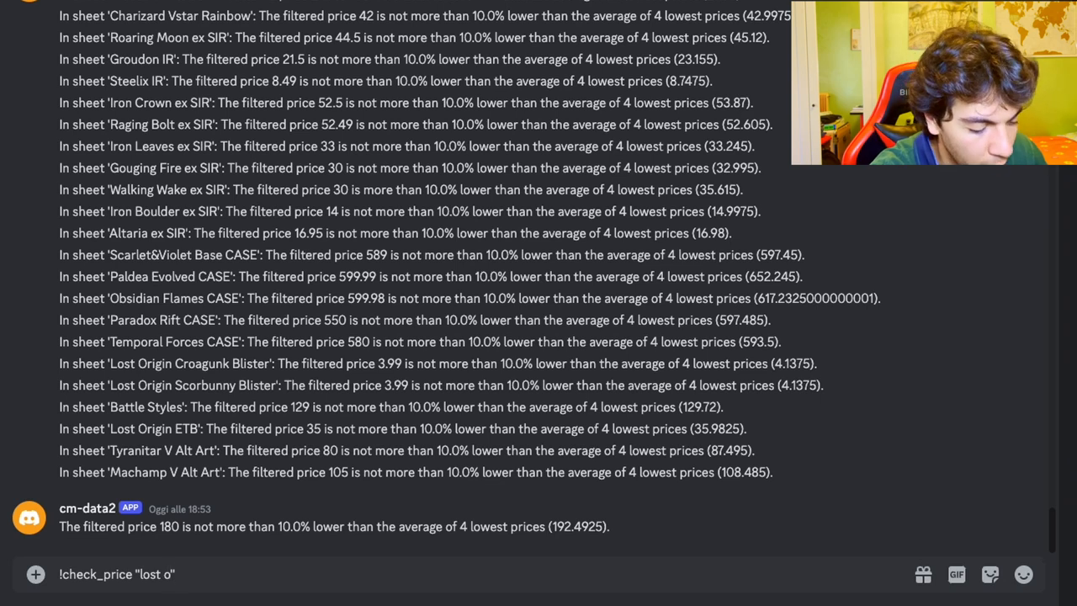
{"action": "type", "text": "rigin"}
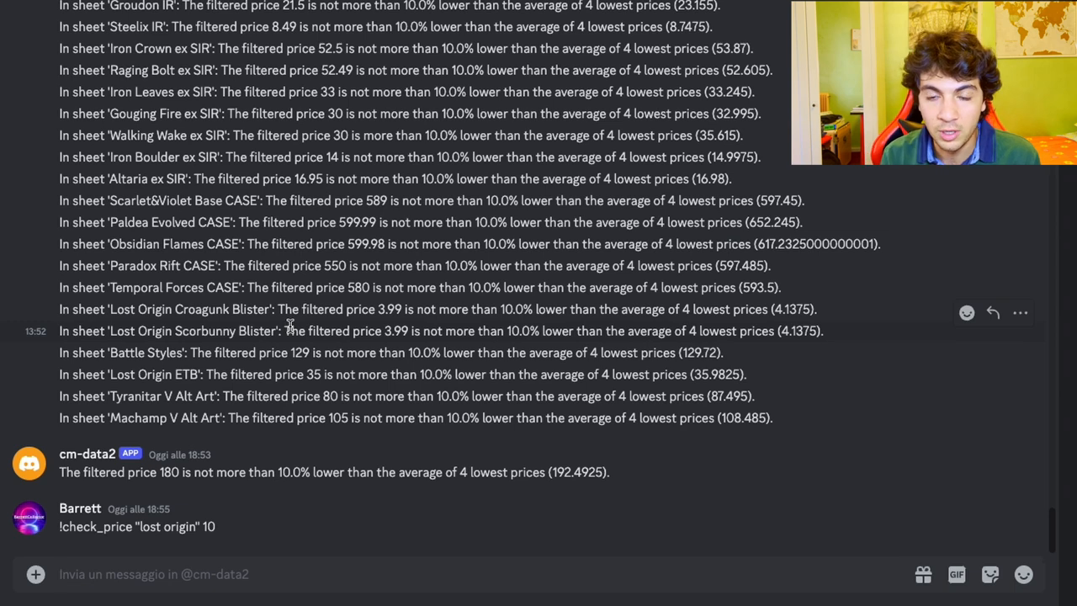
Step: Scroll down to the bot's reply: lowest price 180 not 10% below average 192.49
{"action": "scroll", "scroll_direction": "down", "scroll_amount": 3}
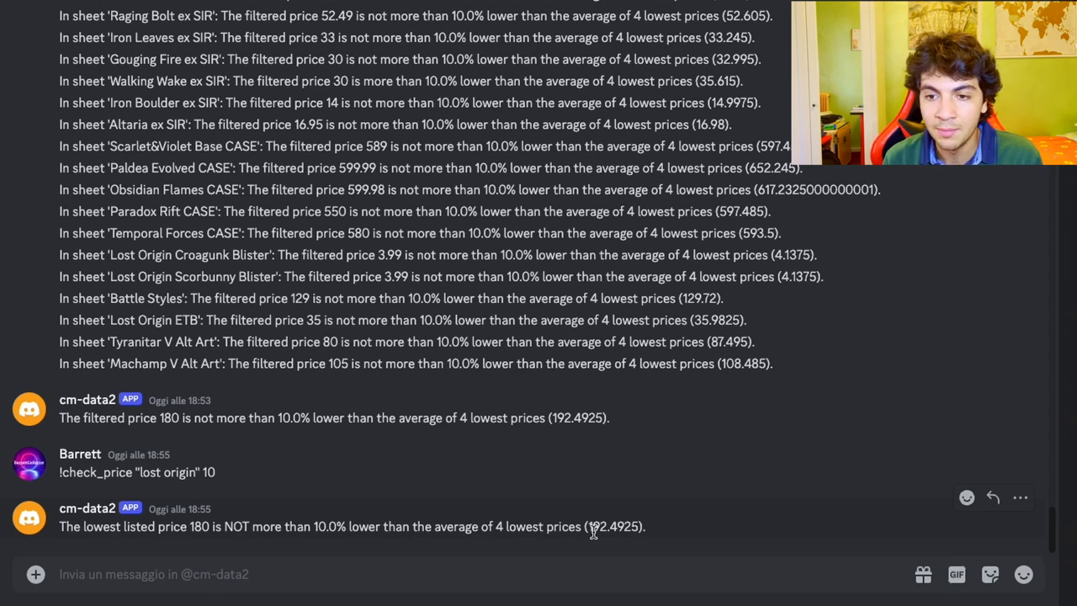
{"action": "mouse_move", "coordinate": [774, 362]}
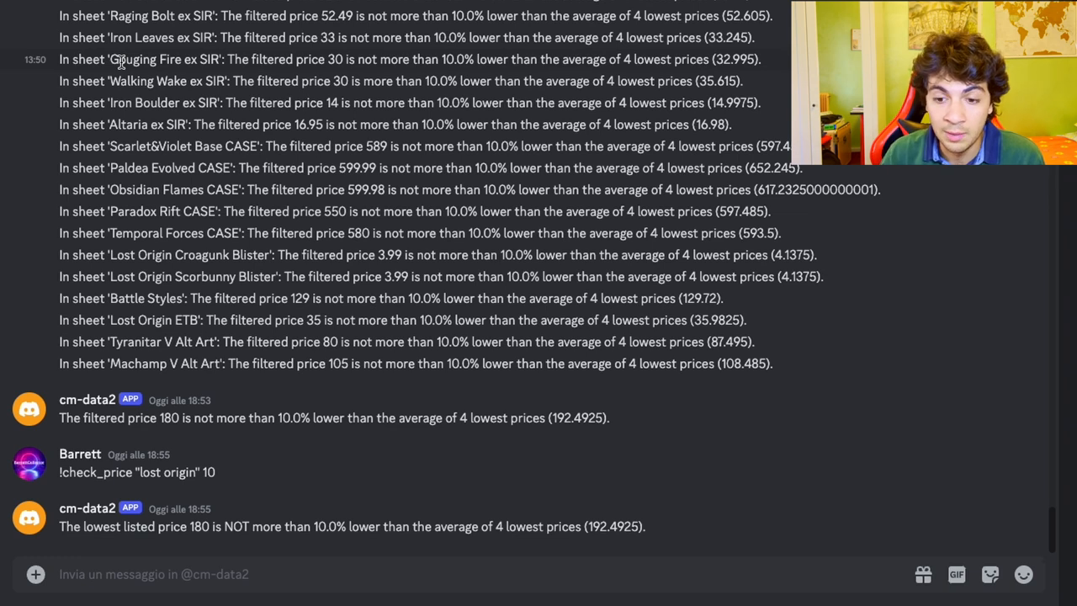
Step: Send '!list' and receive the bot's list of available worksheets
{"action": "type", "text": "!"}
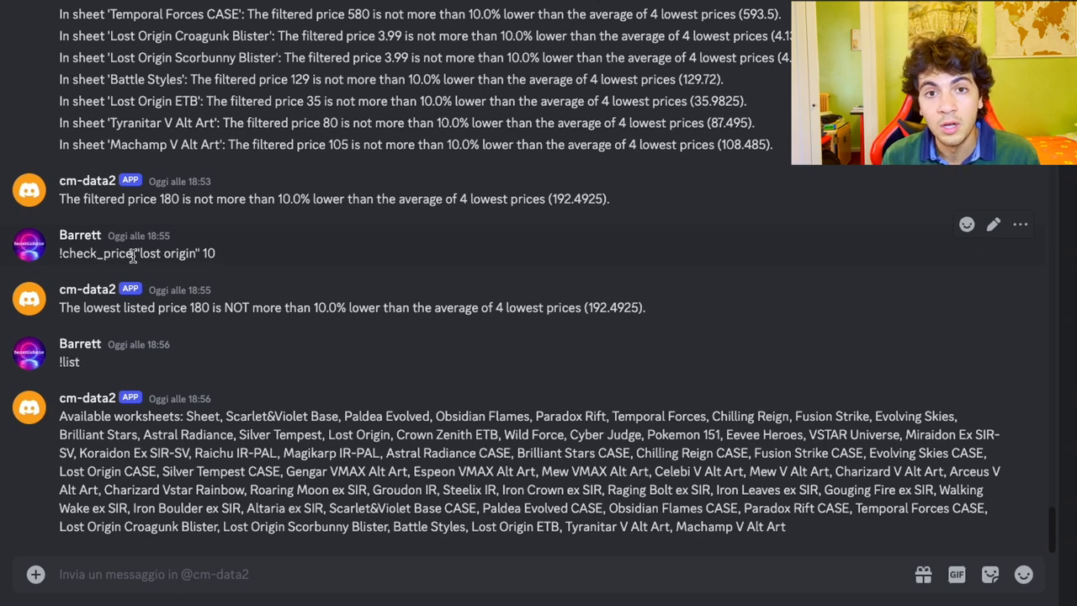
{"action": "mouse_move", "coordinate": [222, 52]}
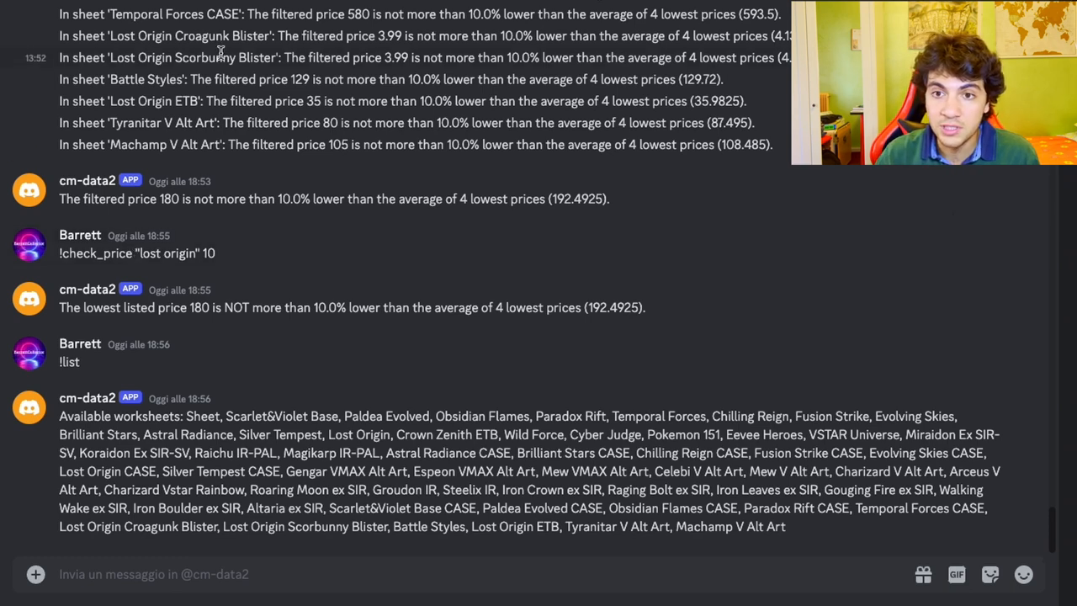
{"action": "scroll", "scroll_direction": "up", "scroll_amount": 3}
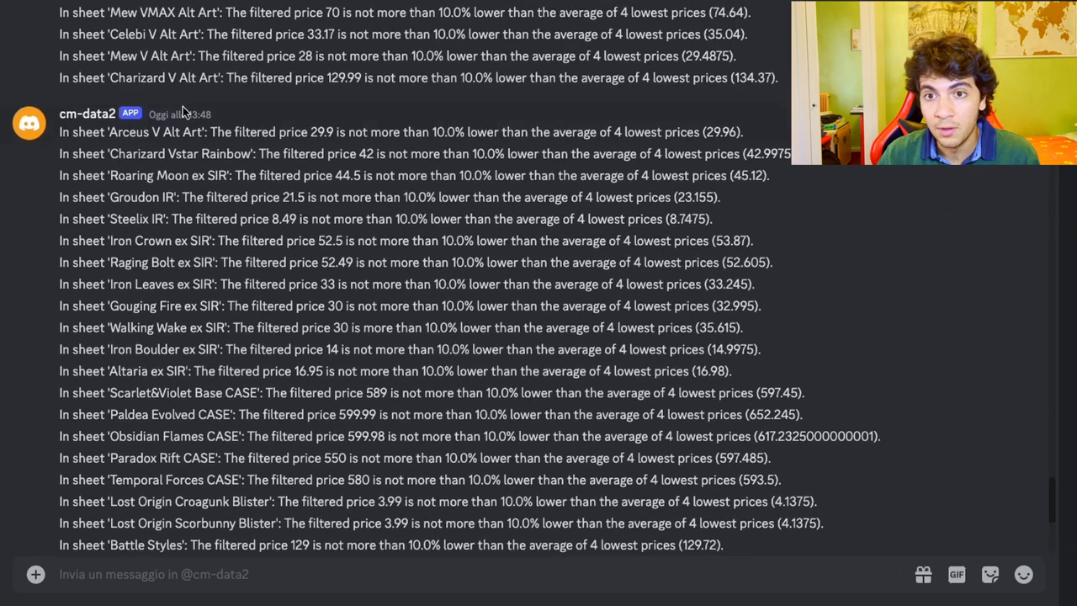
{"action": "scroll", "scroll_direction": "down", "scroll_amount": 3}
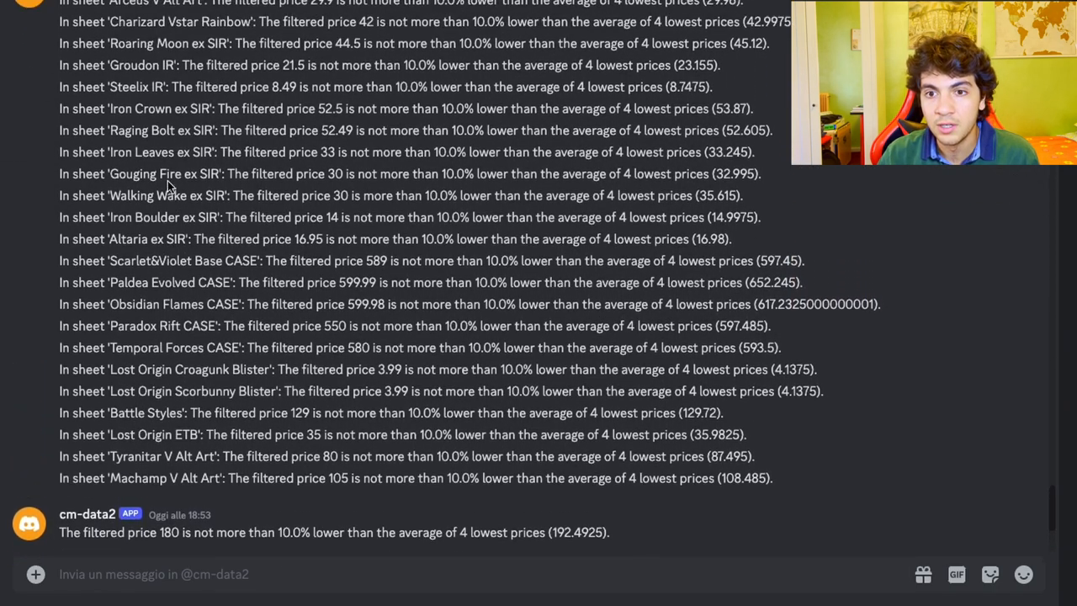
{"action": "scroll", "scroll_direction": "up", "scroll_amount": 3}
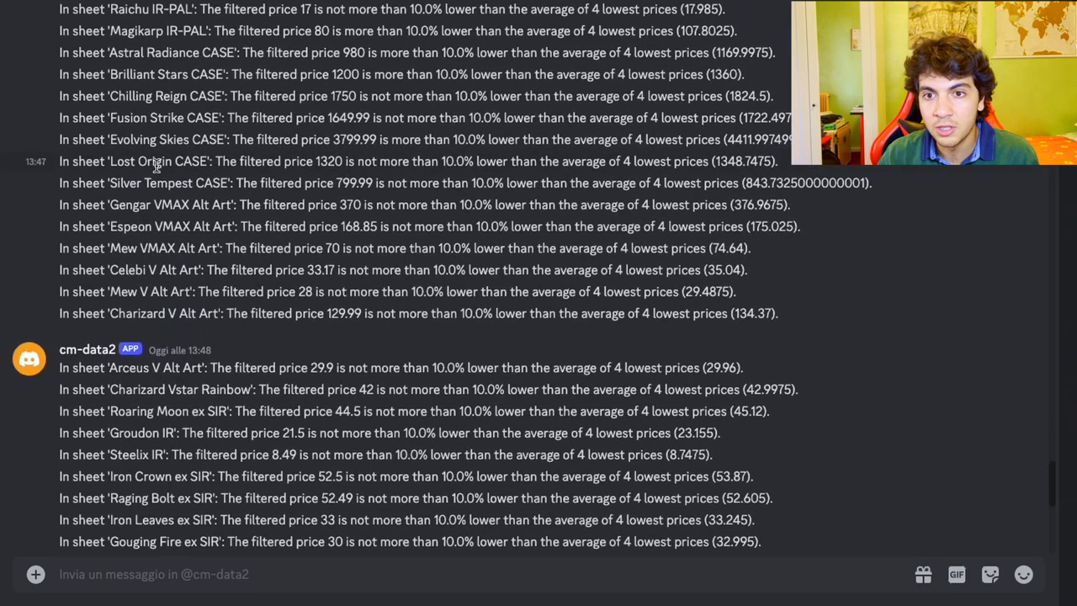
{"action": "scroll", "scroll_direction": "up", "scroll_amount": 3}
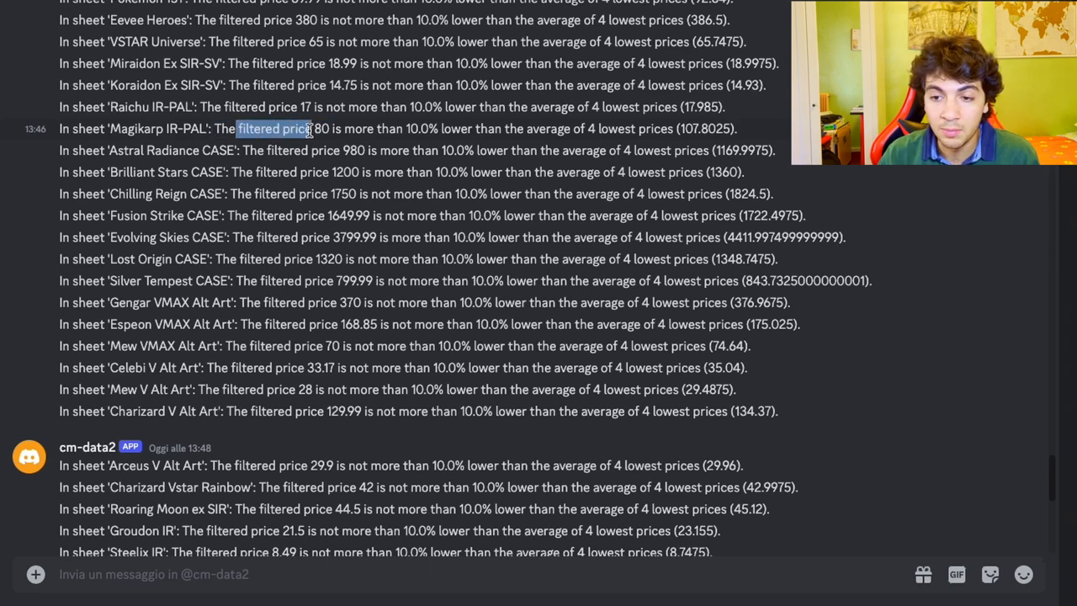
{"action": "scroll", "scroll_direction": "down", "scroll_amount": 3}
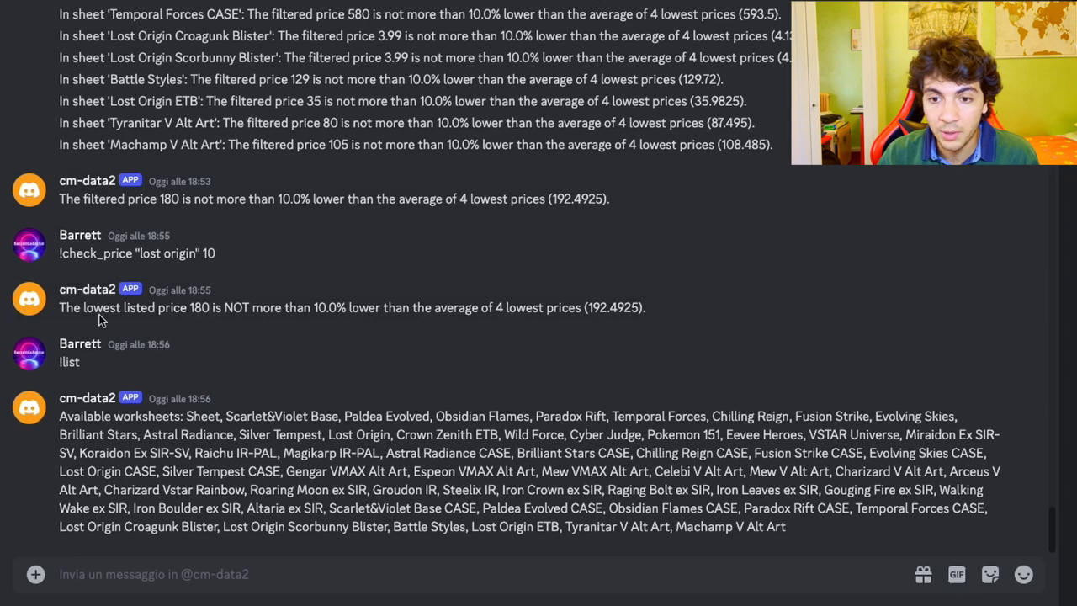
{"action": "scroll", "scroll_direction": "up", "scroll_amount": 3}
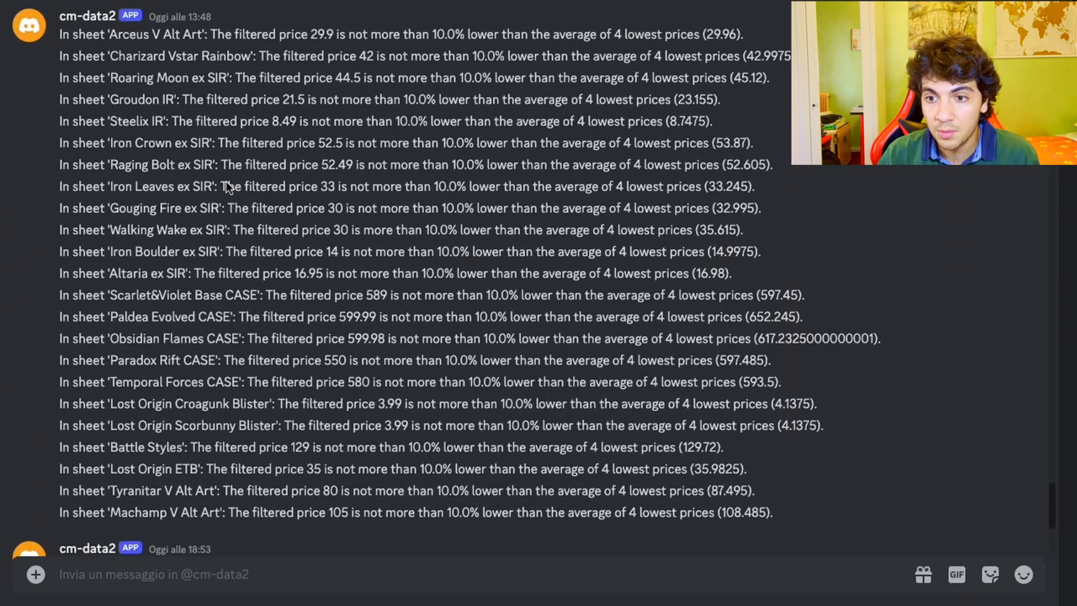
{"action": "scroll", "scroll_direction": "up", "scroll_amount": 3}
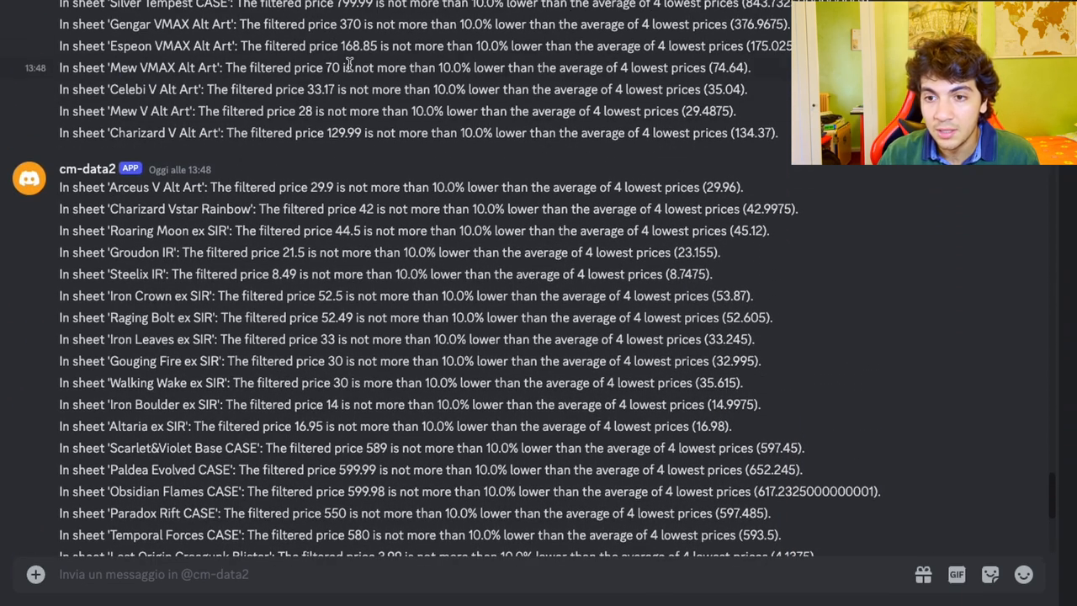
{"action": "scroll", "scroll_direction": "up", "scroll_amount": 3}
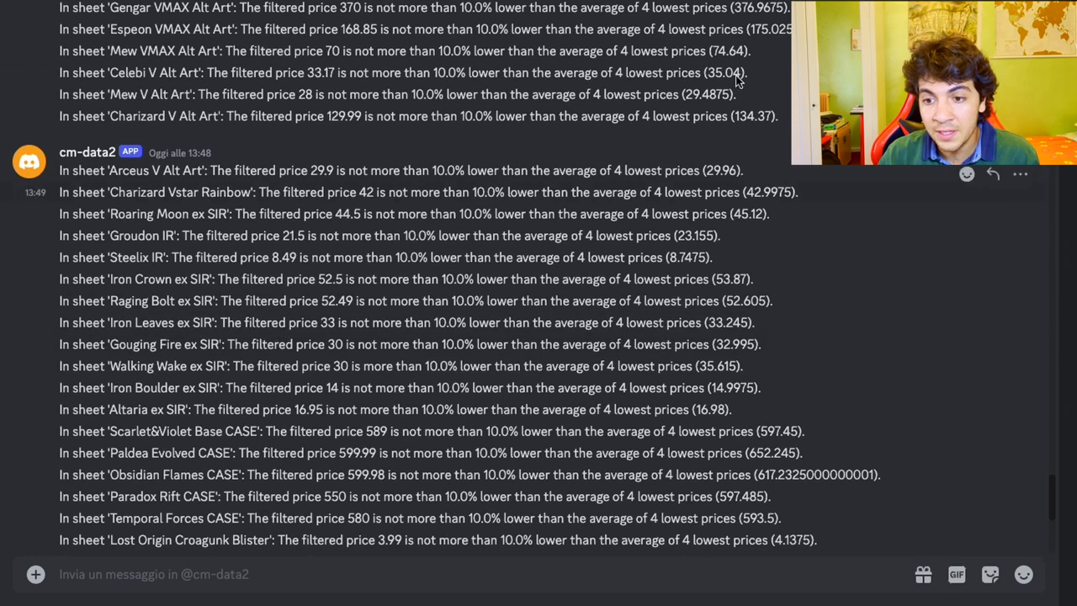
{"action": "mouse_move", "coordinate": [364, 276]}
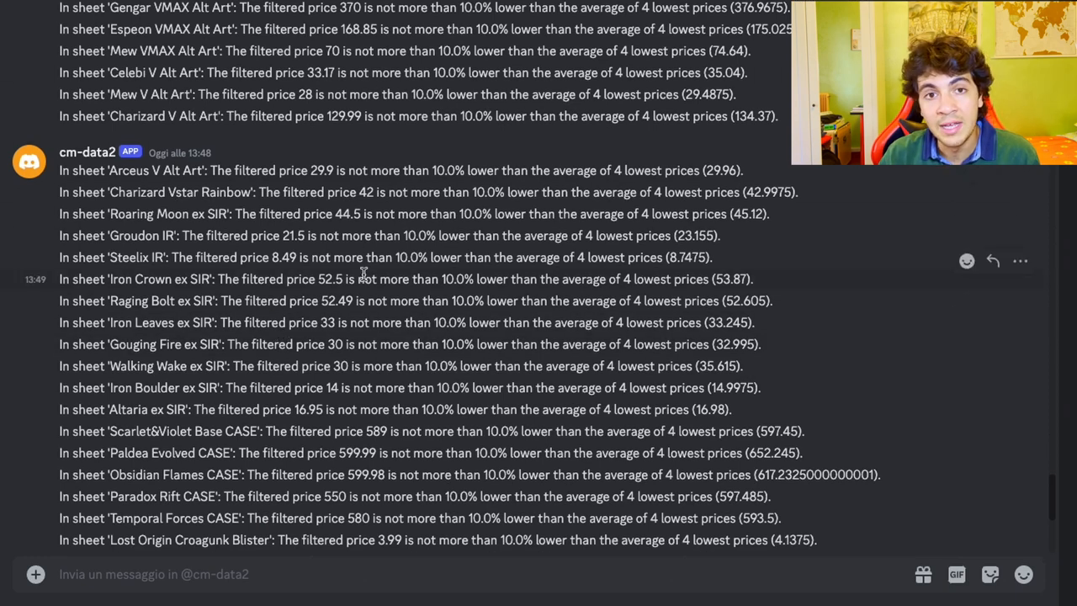
{"action": "scroll", "scroll_direction": "down", "scroll_amount": 3}
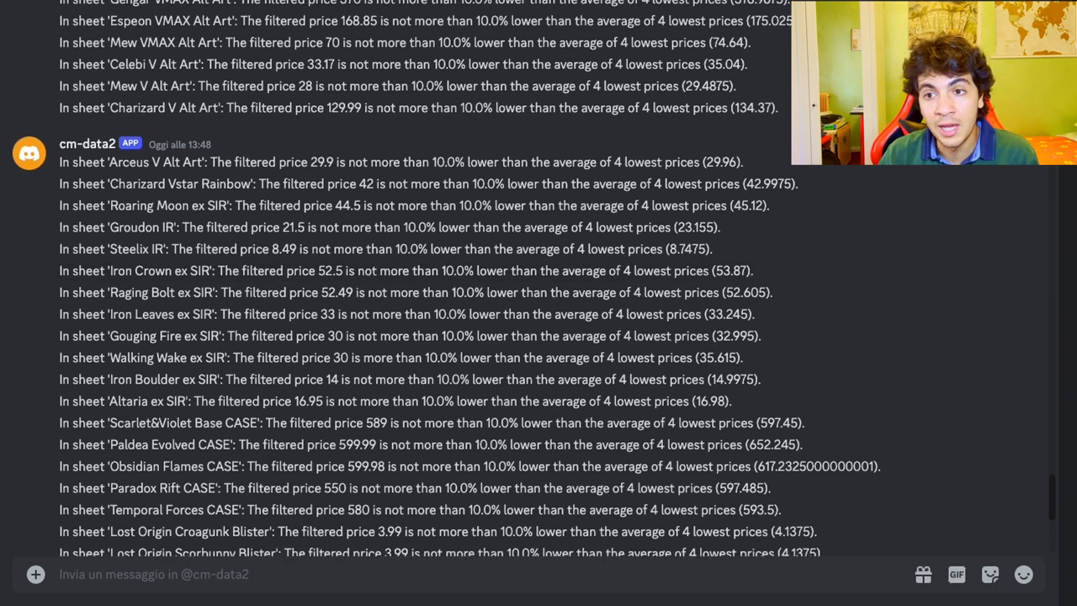
{"action": "scroll", "scroll_direction": "down", "scroll_amount": 3}
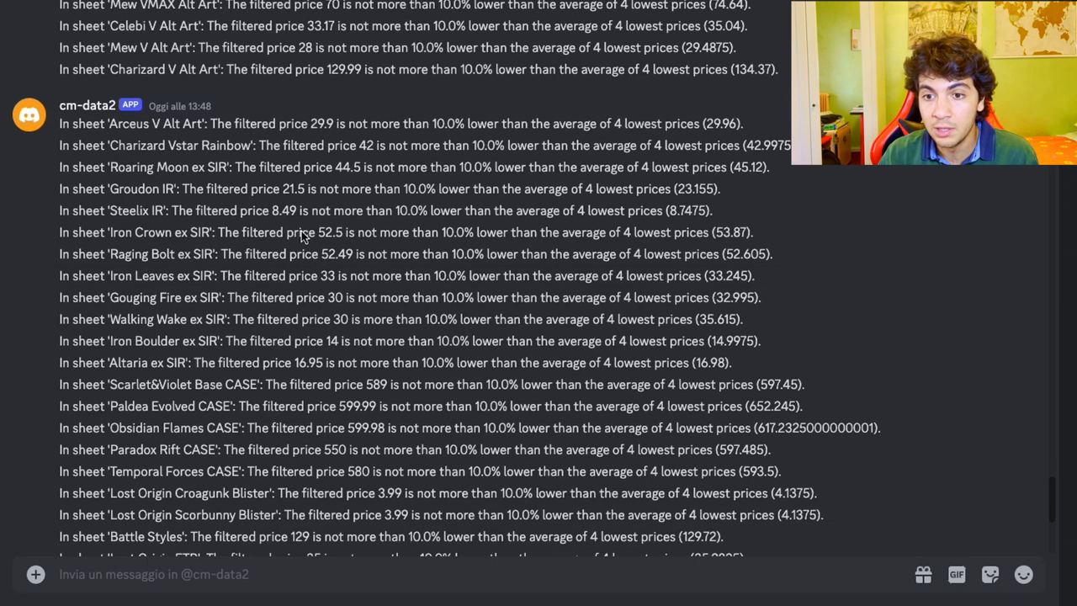
{"action": "scroll", "scroll_direction": "up", "scroll_amount": 3}
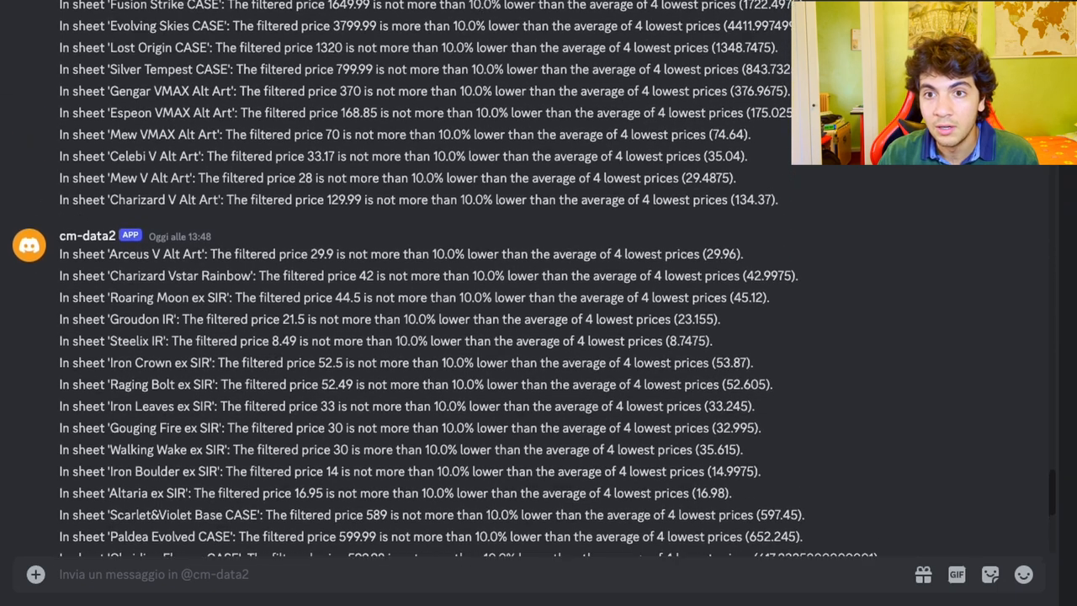
{"action": "scroll", "scroll_direction": "up", "scroll_amount": 3}
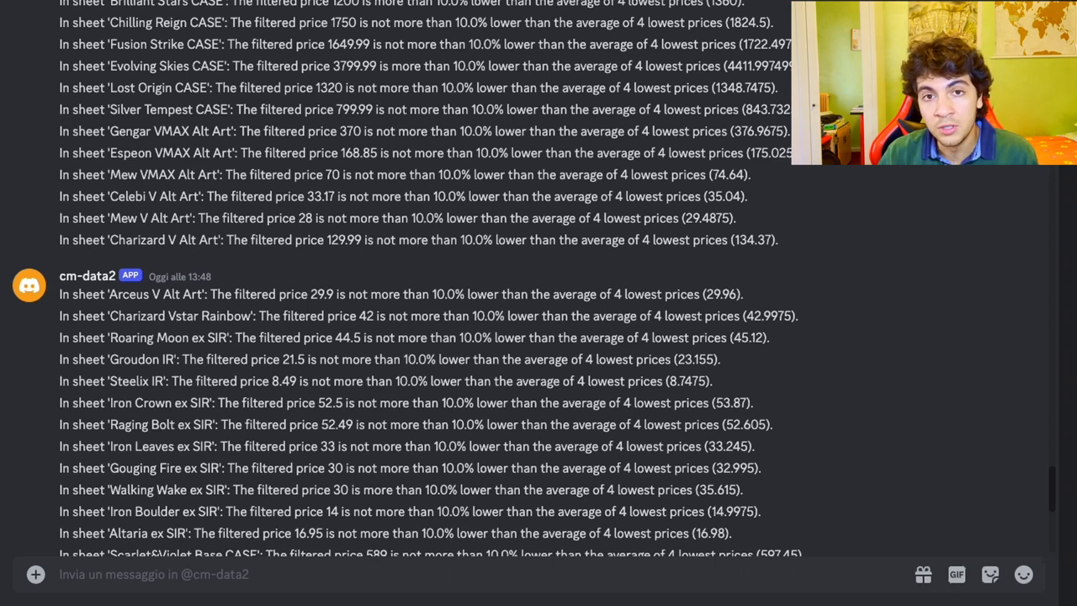
{"action": "scroll", "scroll_direction": "down", "scroll_amount": 3}
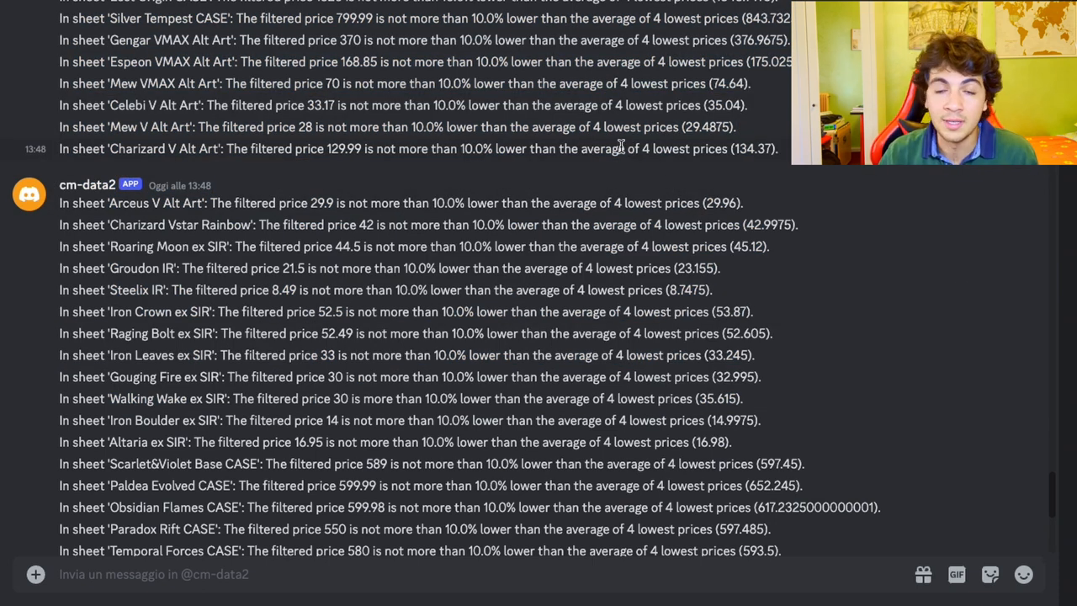
{"action": "mouse_move", "coordinate": [489, 117]}
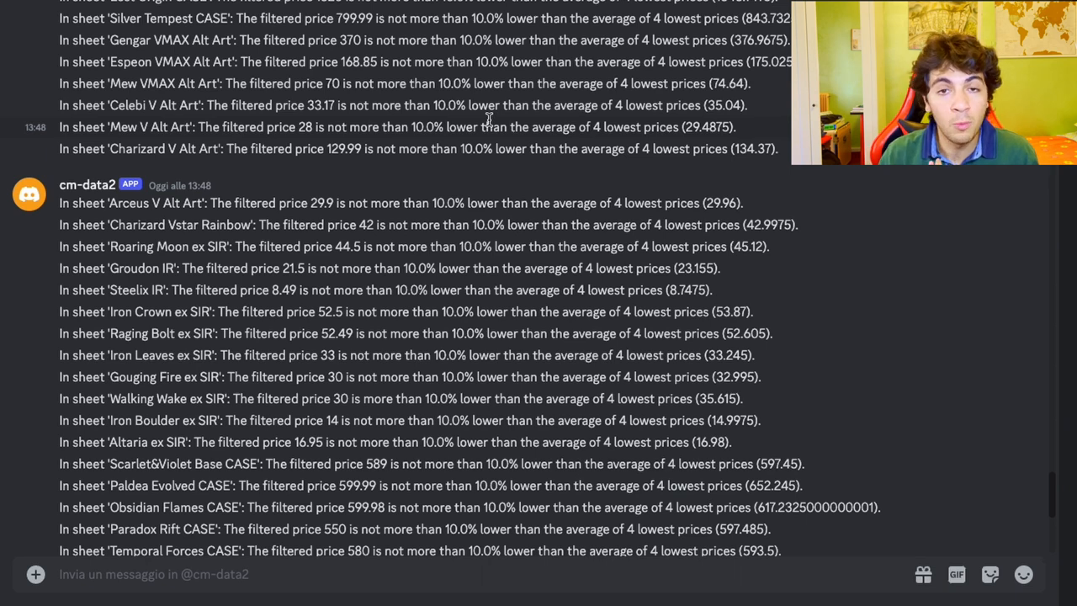